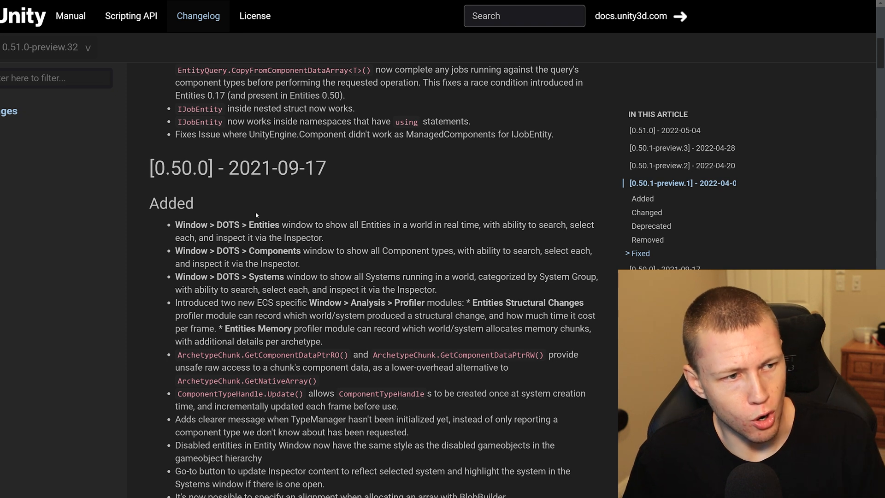
mouse_move(237, 210)
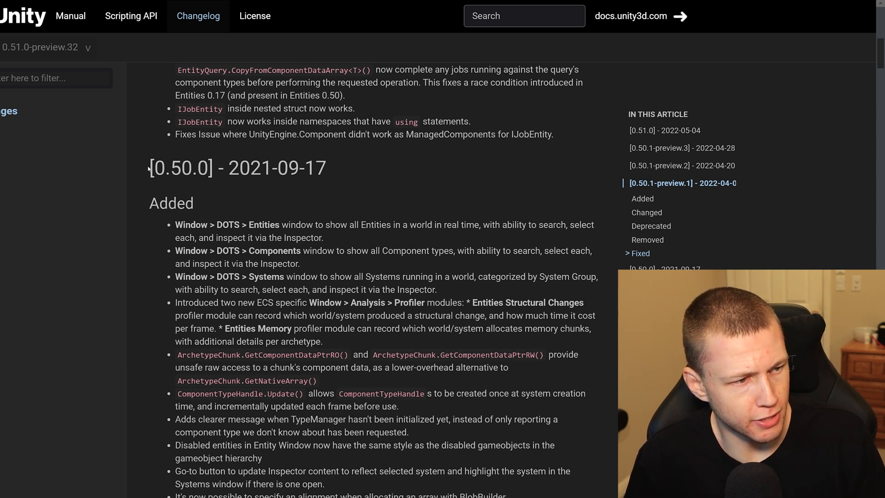
Step: Highlight the [0.50.0] - 2021-09-17 release heading in the Entities changelog
triple_click(237, 168)
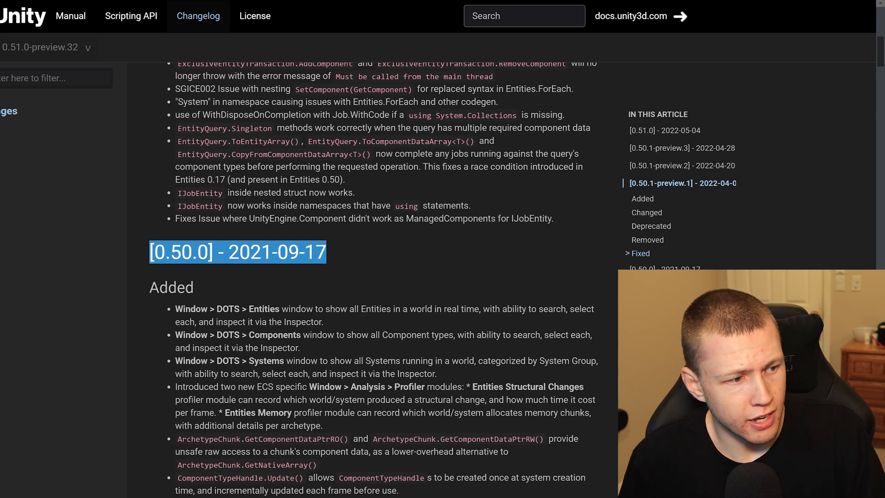
Step: Scroll the changelog to the 0.50.1-preview.1 Added entries with the new IJobEntity query attributes
scroll("down", 3)
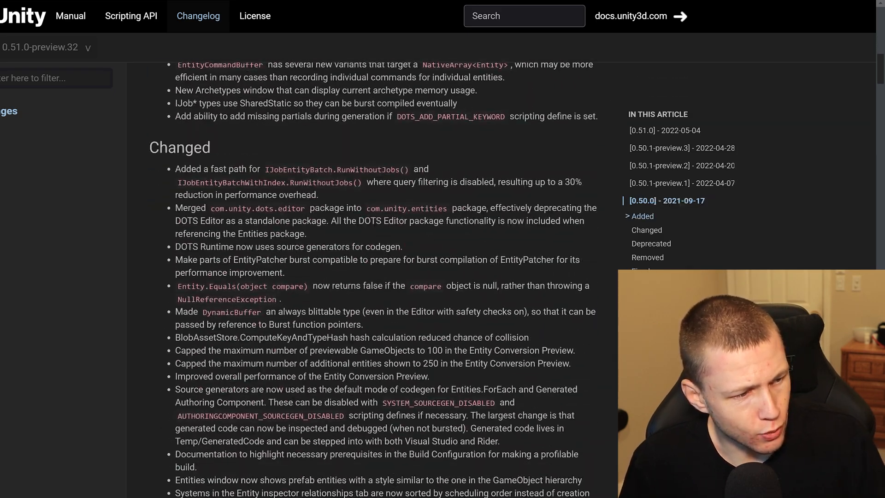
scroll("down", 3)
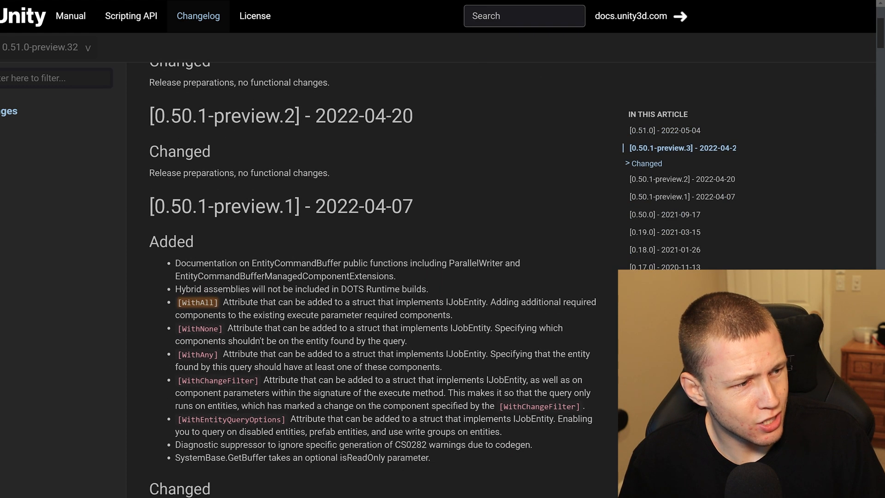
scroll("down", 3)
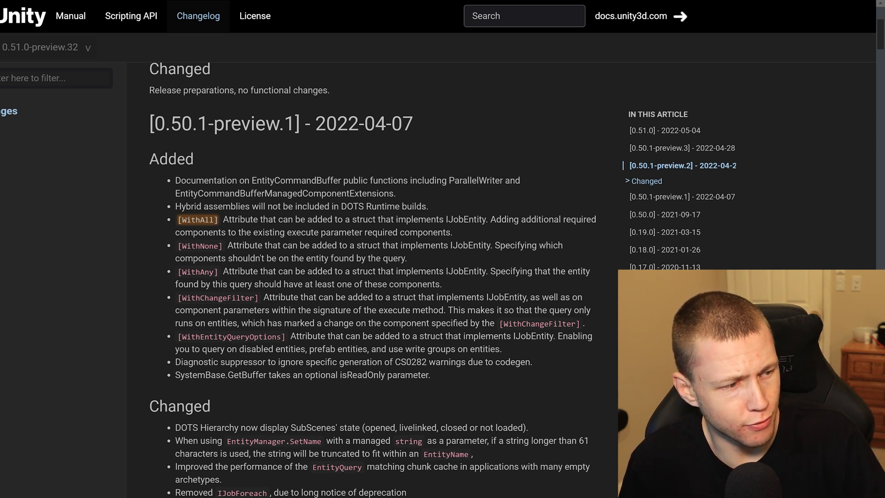
scroll("down", 3)
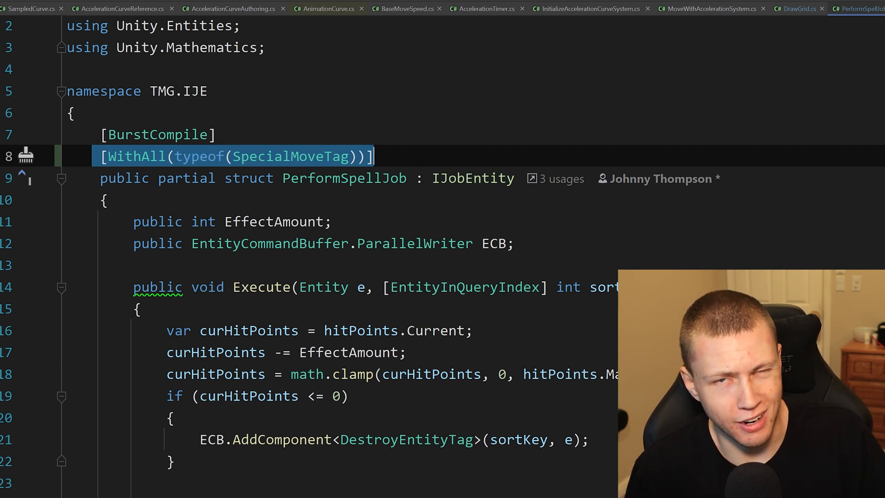
Step: Highlight the [WithAll(typeof(SpecialMoveTag))] attribute line above PerformSpellJob in Rider
left_click(473, 178)
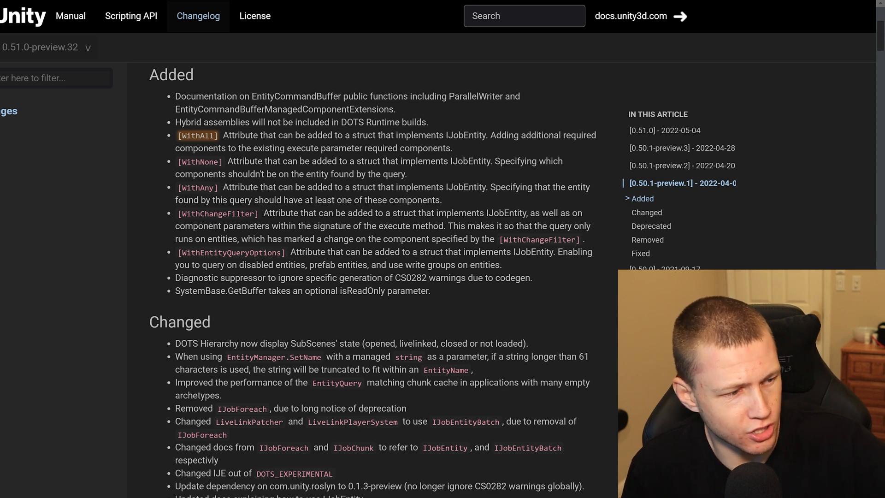
Step: Read the 0.50.1-preview.1 Changed, Deprecated, Removed and Fixed lists, then highlight the first 0.51.0 Added entry
scroll("down", 3)
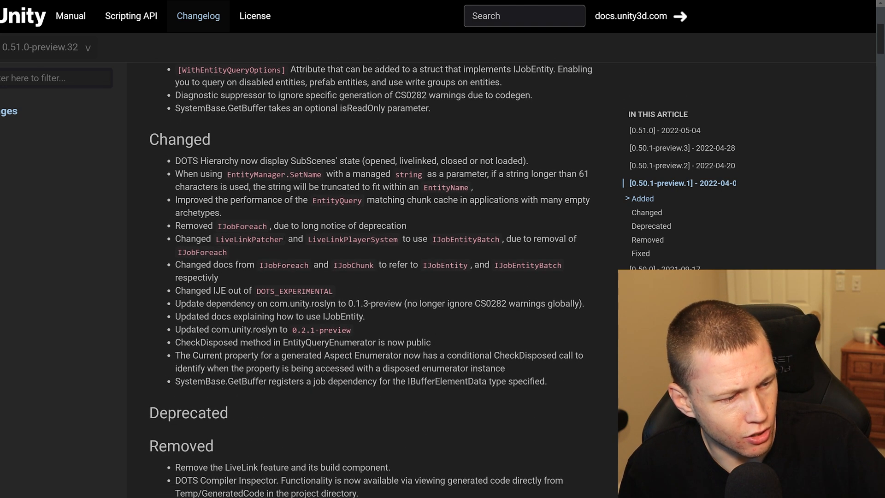
scroll("down", 3)
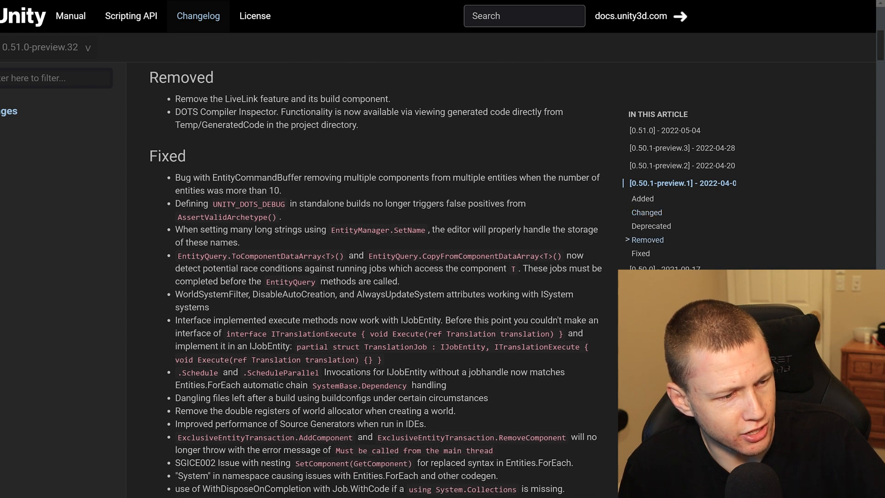
scroll("up", 3)
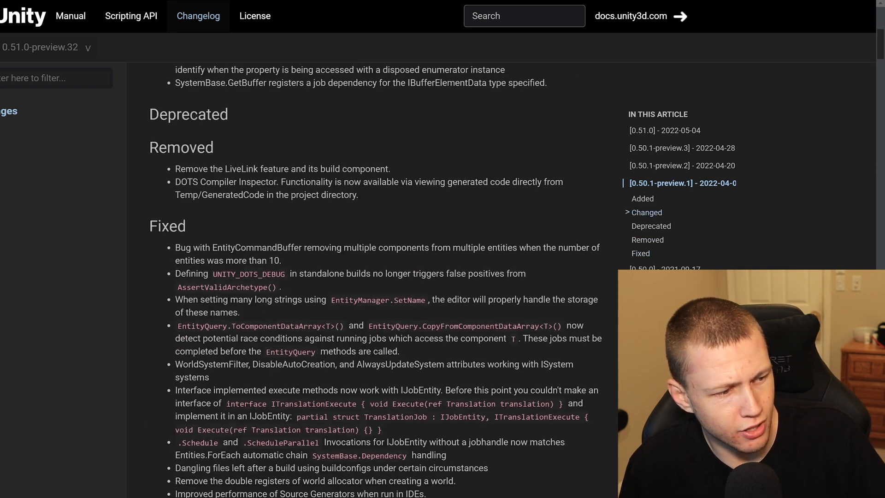
scroll("up", 3)
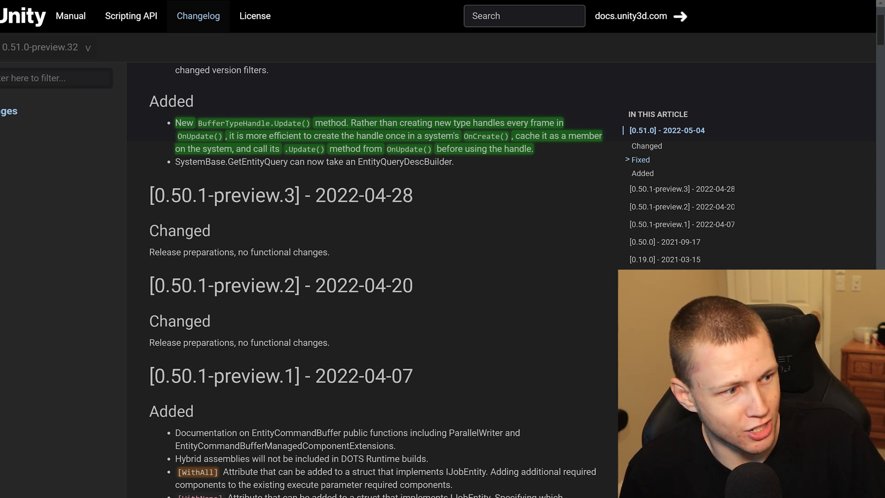
triple_click(239, 252)
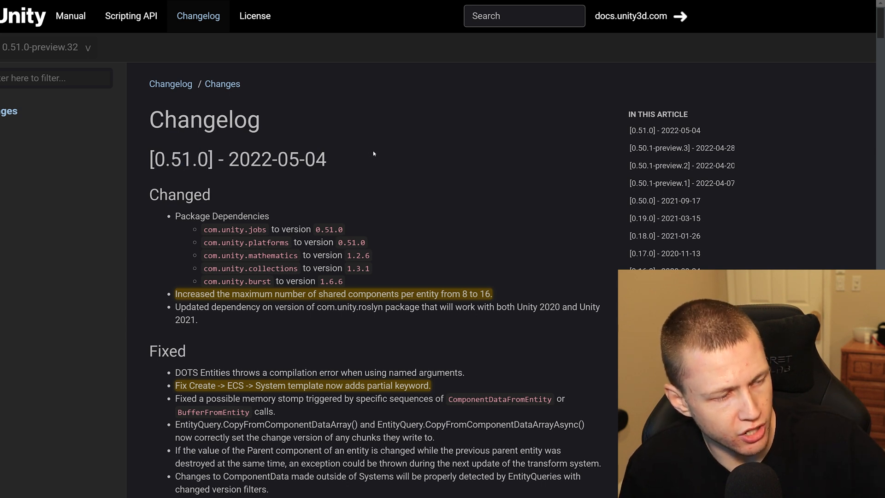
mouse_move(347, 154)
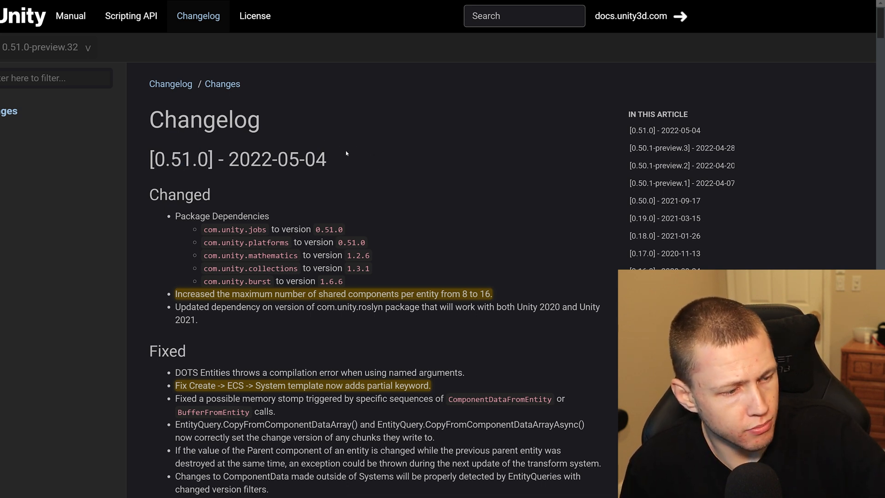
Step: Scroll so the [0.51.0] heading with its Changed, Fixed and Added lists fills the view
scroll("down", 3)
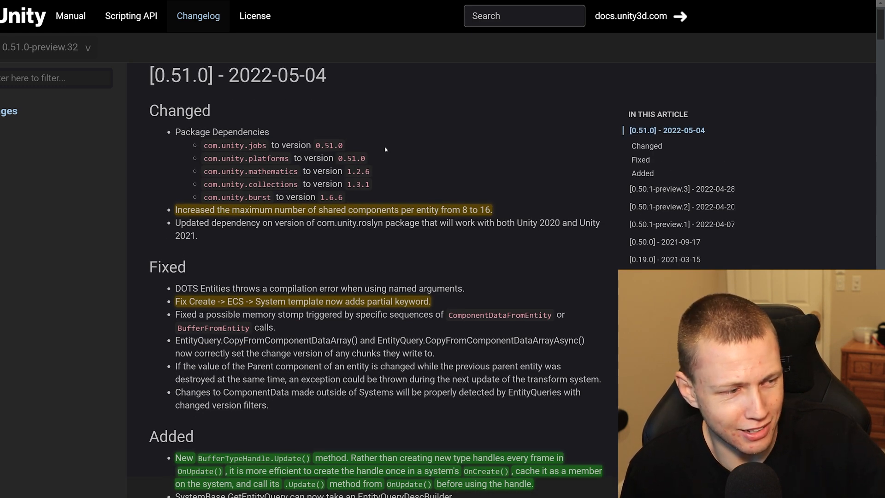
mouse_move(353, 137)
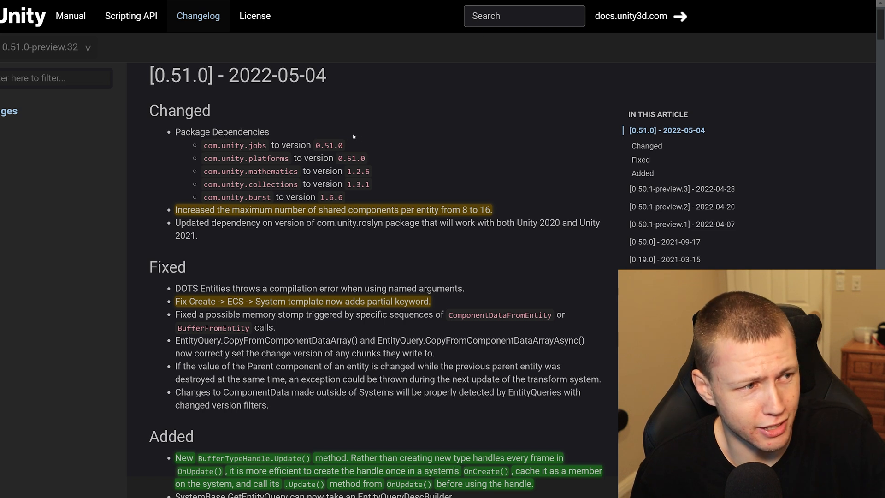
mouse_move(383, 143)
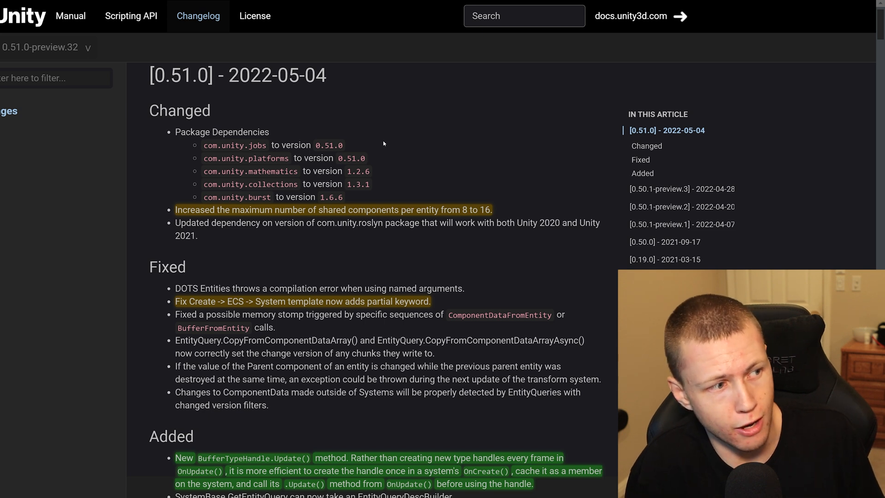
mouse_move(289, 114)
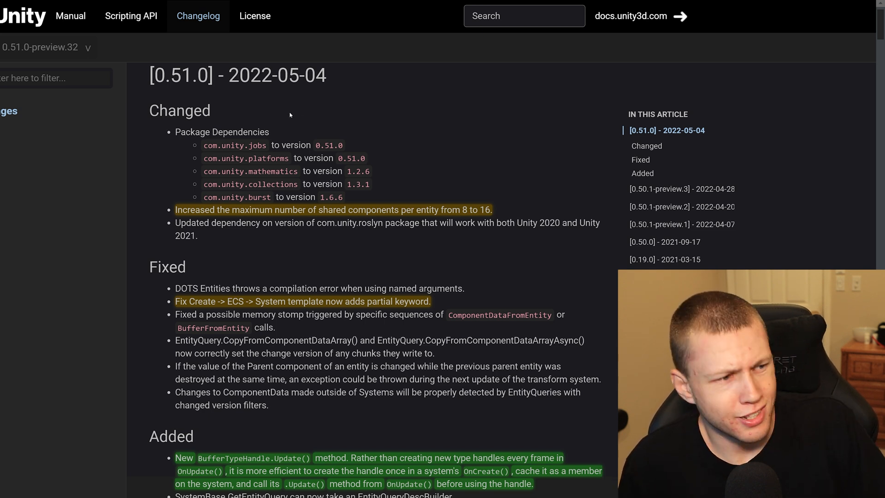
mouse_move(189, 144)
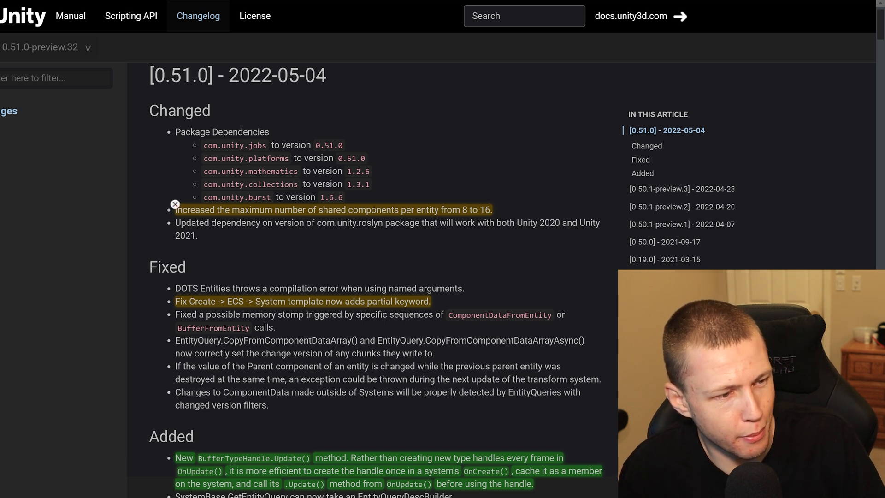
mouse_move(496, 217)
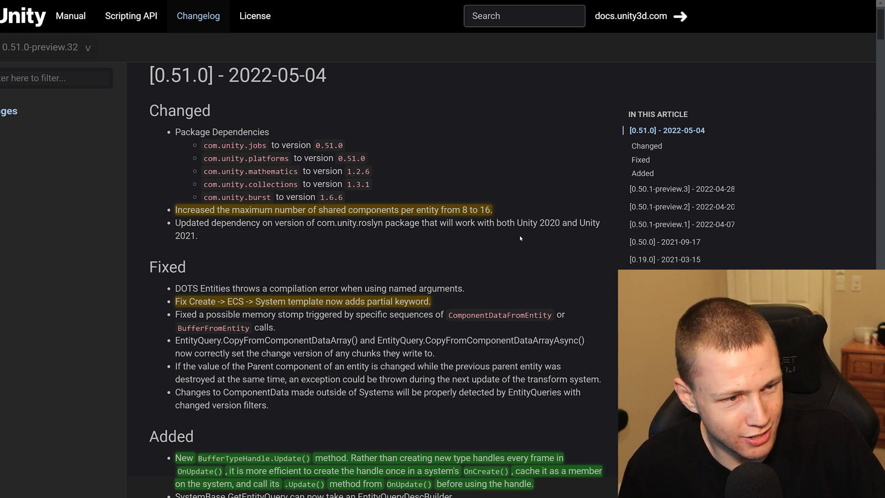
Step: Scroll past the 0.51.0 Fixed list to its Added notes and the 0.50.1-preview headings
scroll("down", 3)
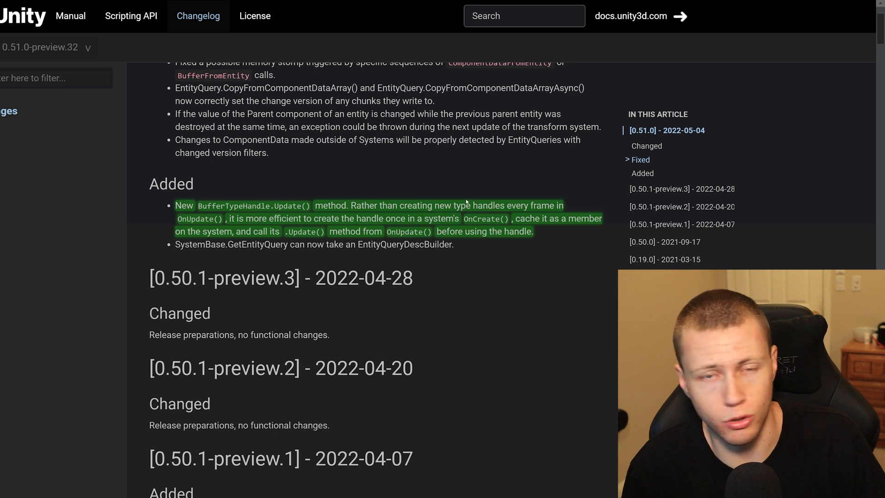
mouse_move(464, 253)
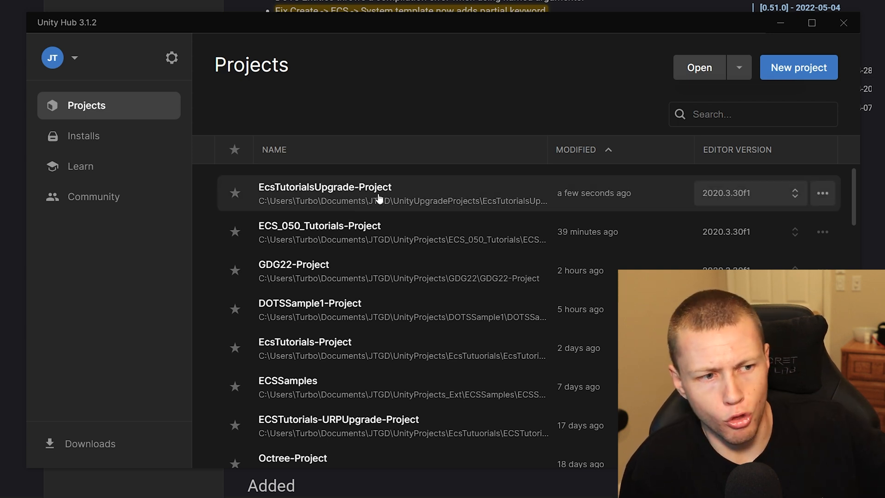
mouse_move(562, 81)
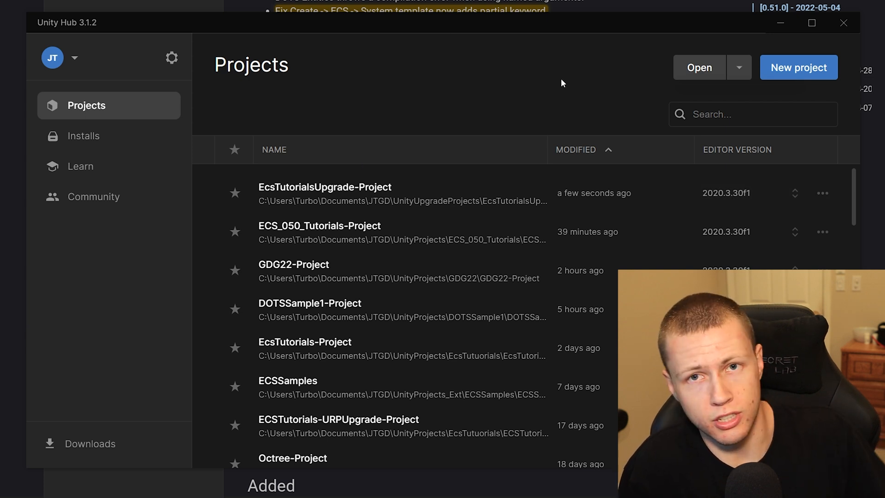
mouse_move(480, 95)
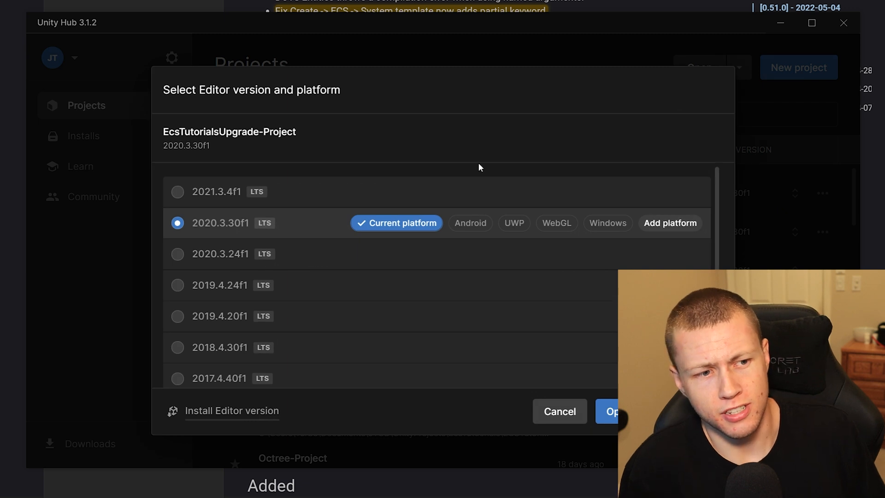
Step: Choose editor 2021.3.4f1 for EcsTutorialsUpgrade-Project and open it, reaching the Change Editor version prompt
left_click(177, 192)
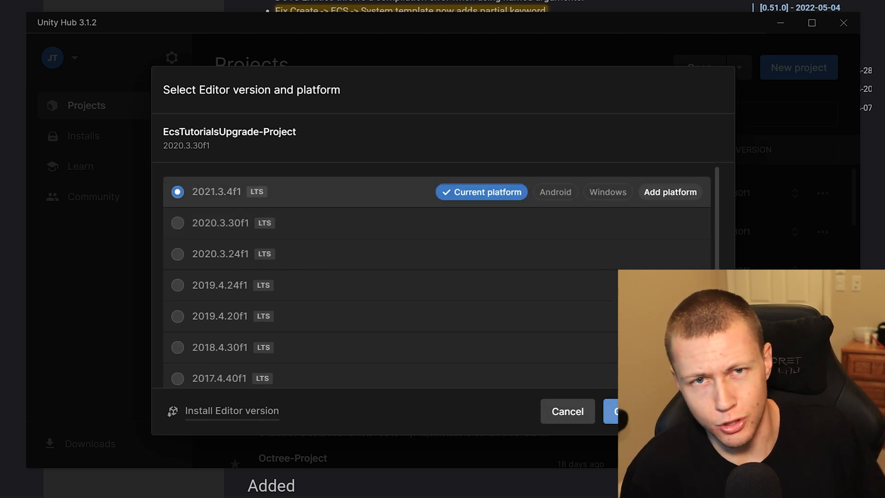
left_click(618, 411)
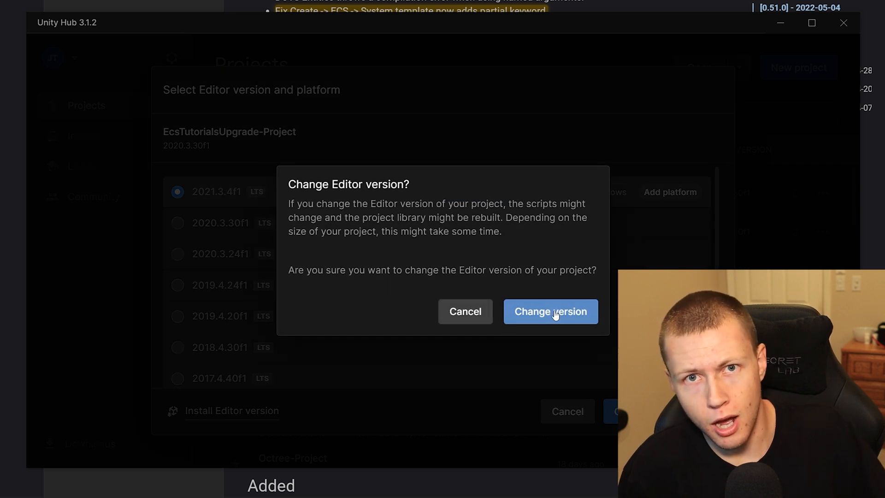
Step: Confirm the editor version change and accept the URP Material upgrade notice
left_click(551, 310)
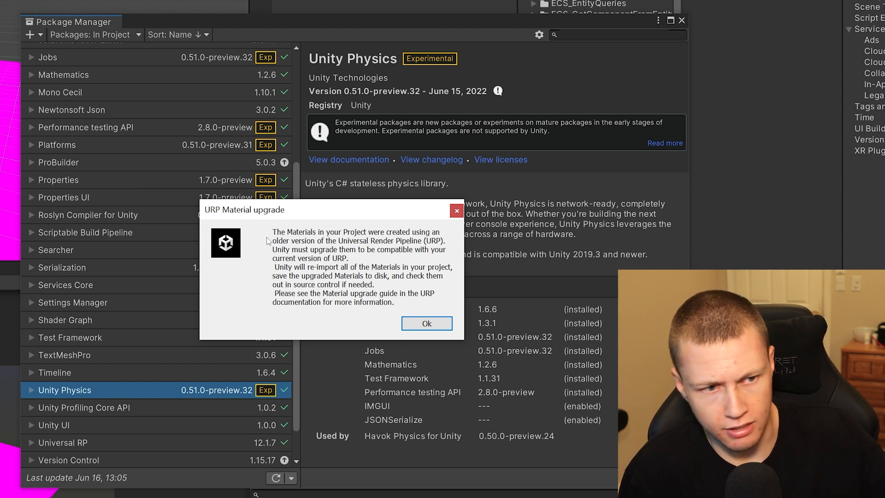
mouse_move(374, 293)
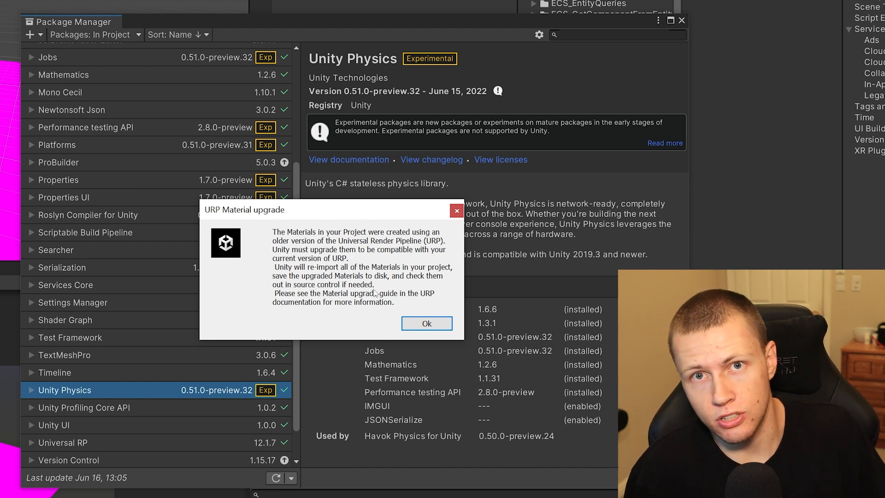
left_click(427, 324)
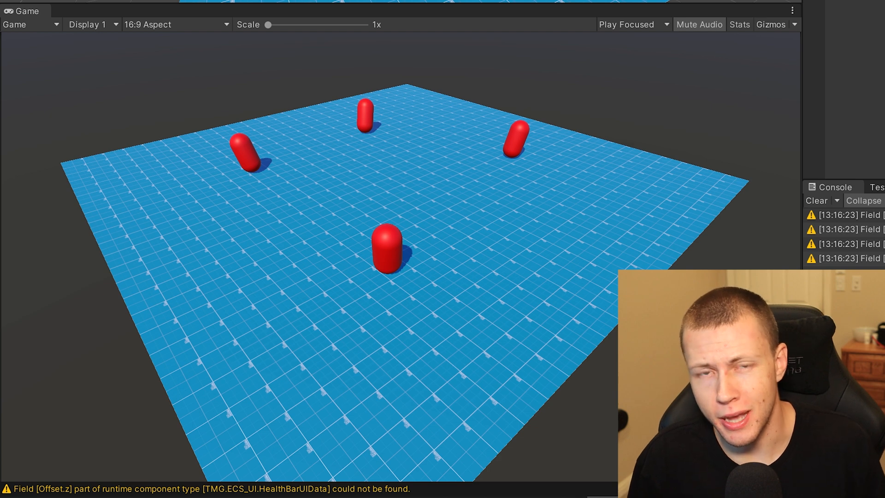
Step: Play the larger red-and-green capsule scene with Stats enabled in the Game view
left_click(740, 24)
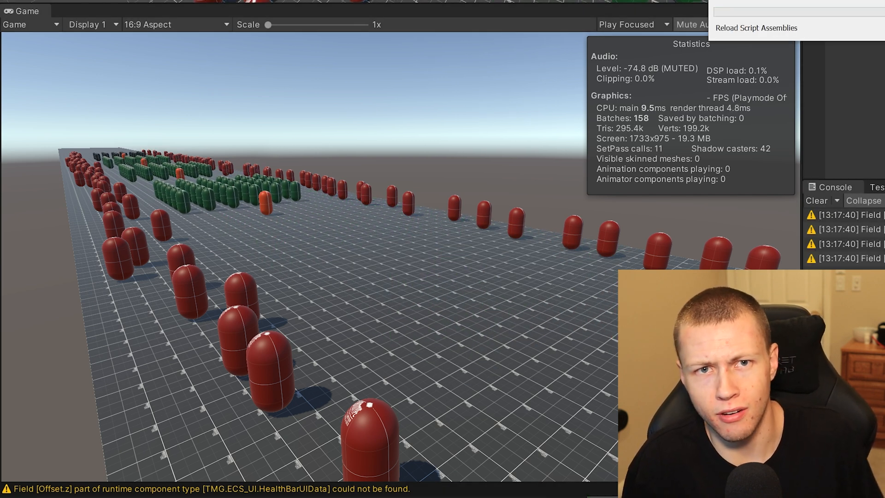
left_click(755, 28)
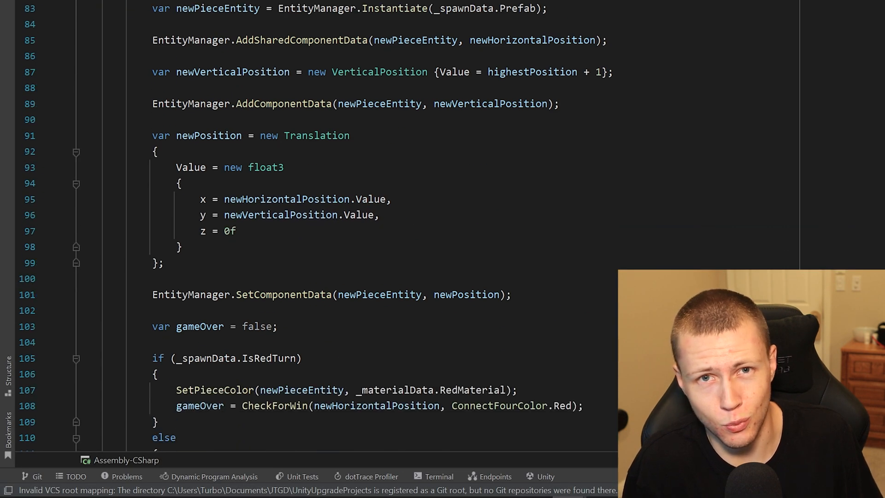
Step: Scroll through PlayConnectFourSystem.OnUpdate's piece-spawning and win-check code in Rider
scroll("down", 3)
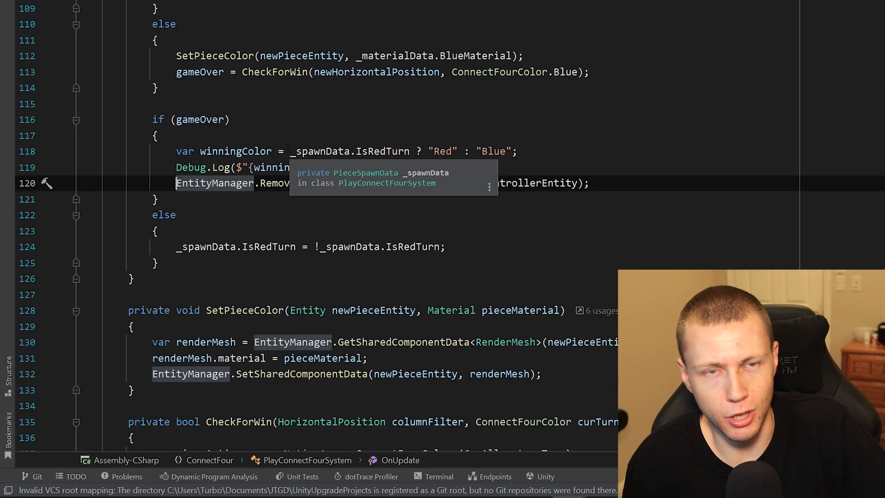
scroll("up", 3)
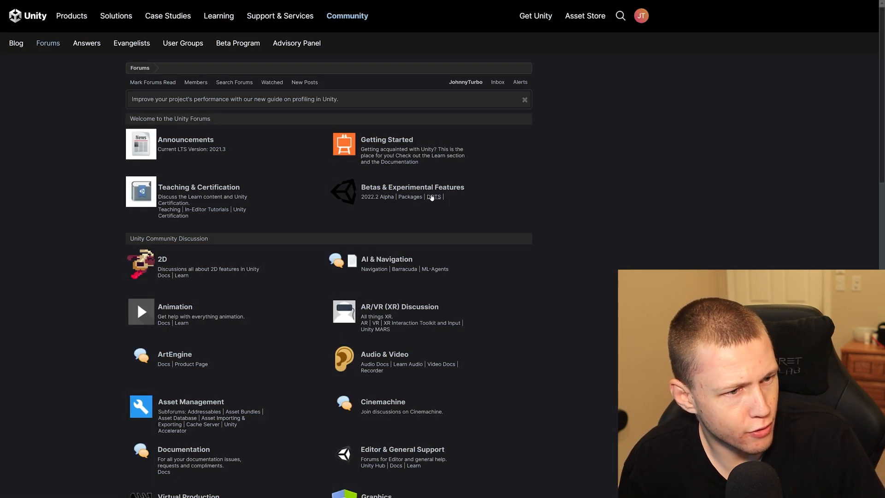
Step: Browse the DOTS forum's Entities 0.51 release threads under Betas & Experimental Features
left_click(434, 196)
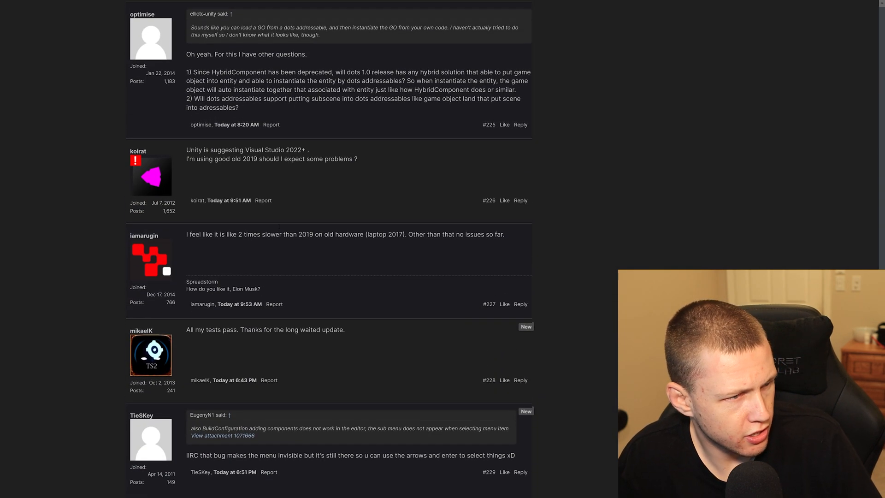
scroll("down", 3)
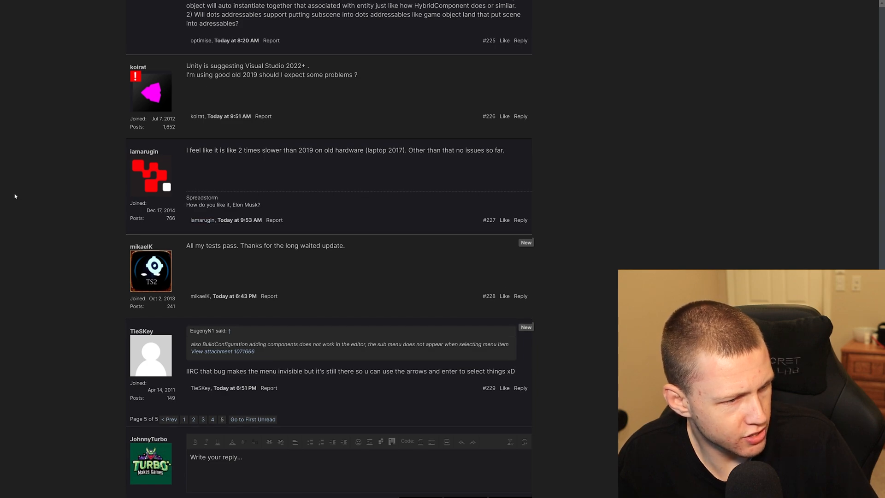
scroll("up", 3)
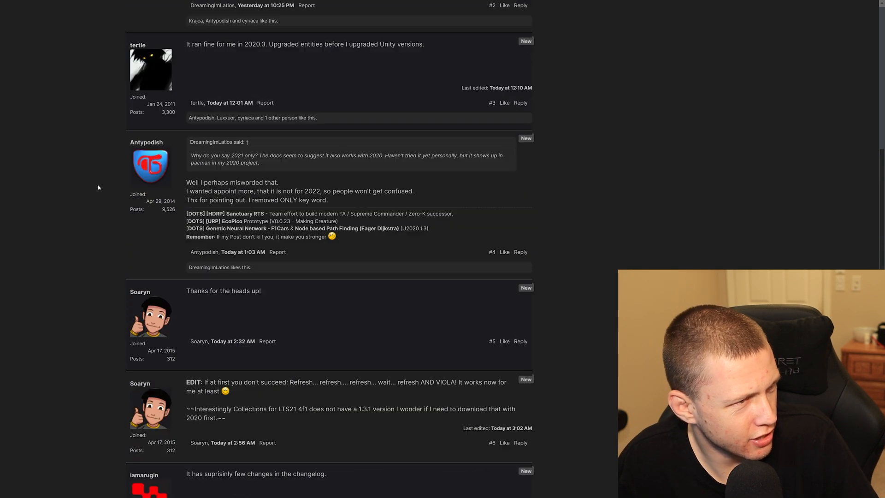
scroll("up", 3)
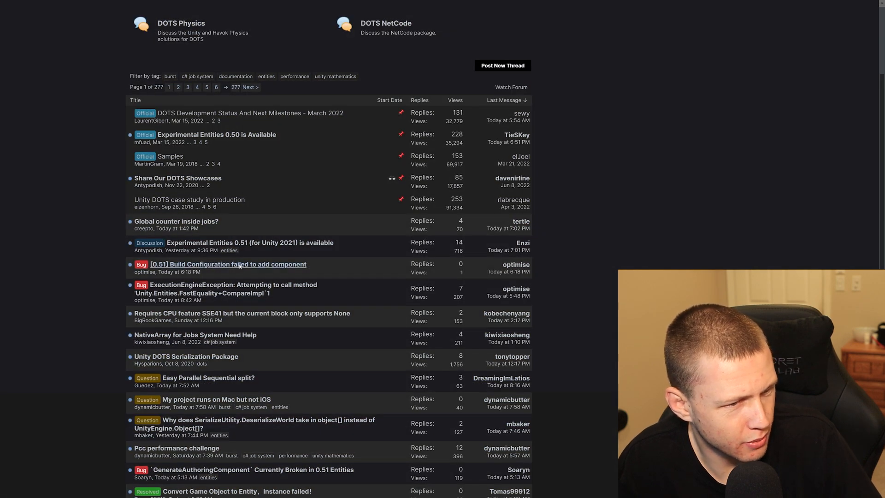
Step: Look over the Unity Blog's Latest posts for Entities 1.0 news
left_click(227, 264)
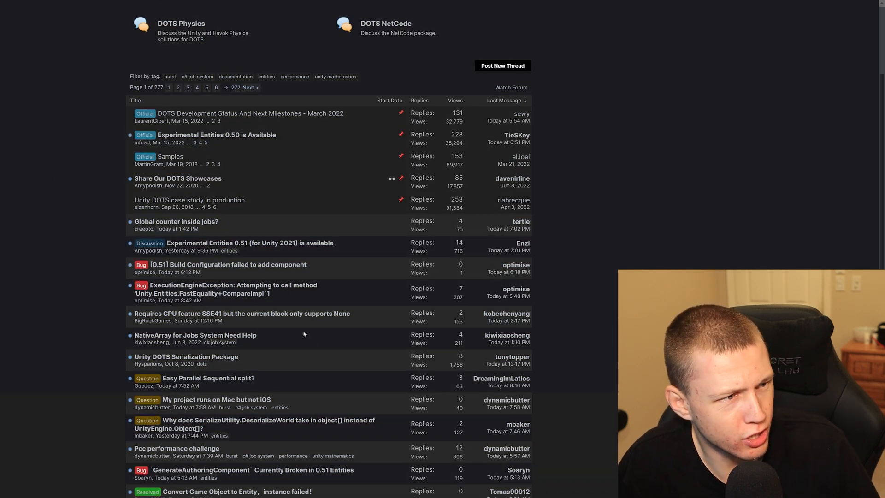
scroll("up", 3)
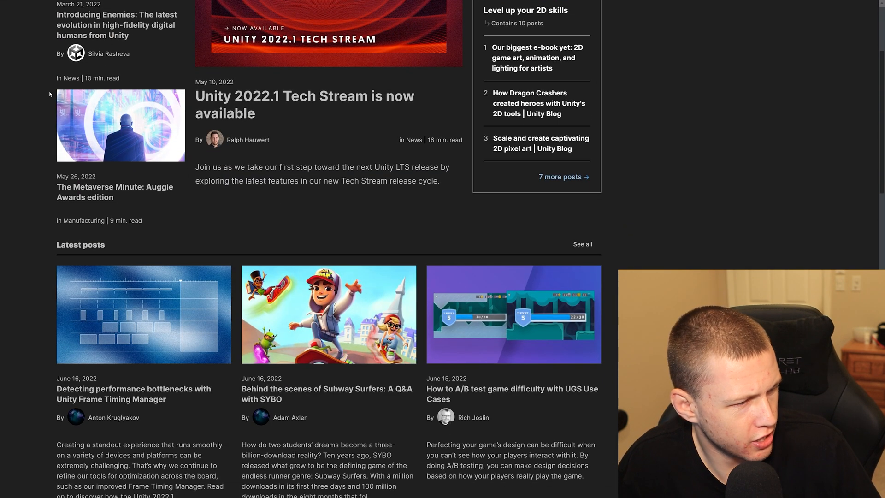
scroll("down", 3)
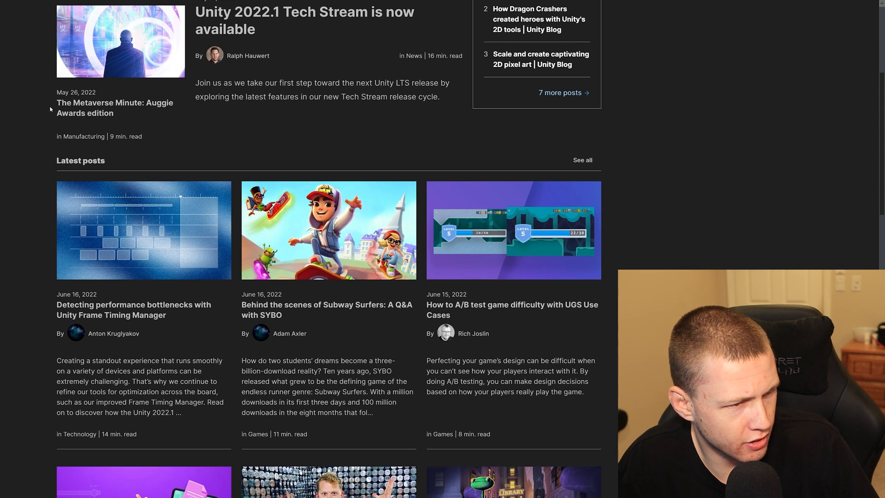
scroll("down", 3)
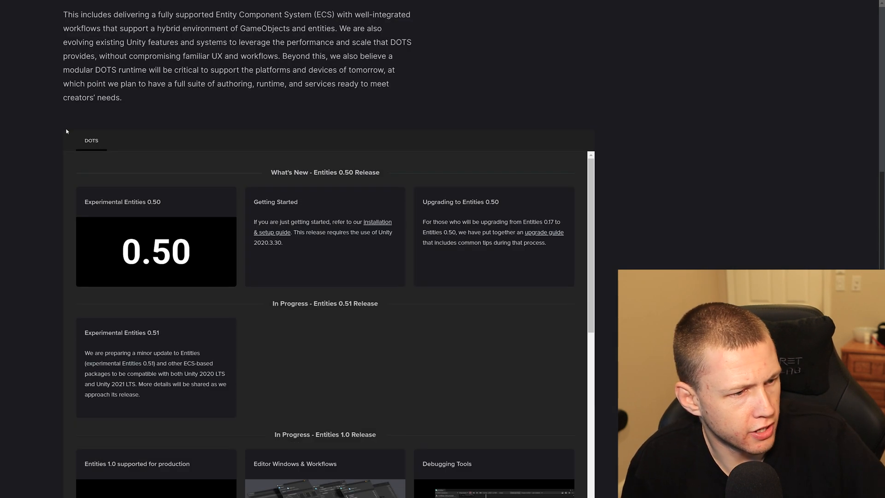
scroll("down", 3)
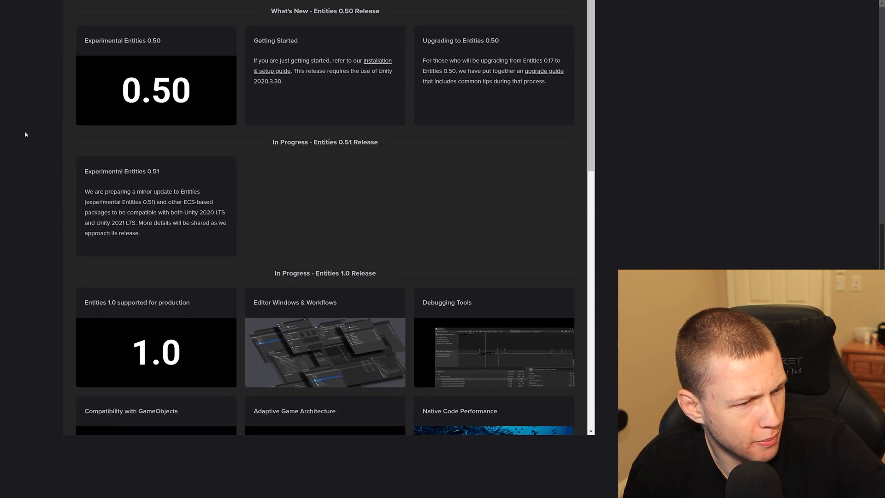
scroll("up", 3)
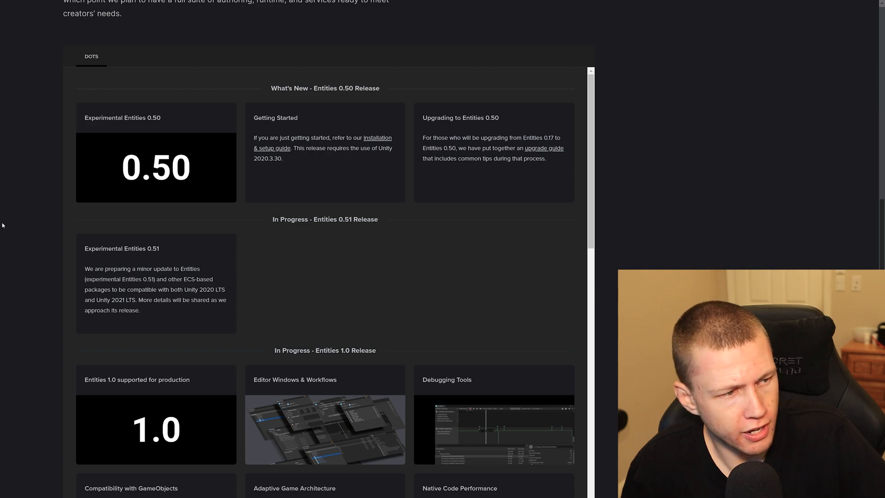
scroll("up", 3)
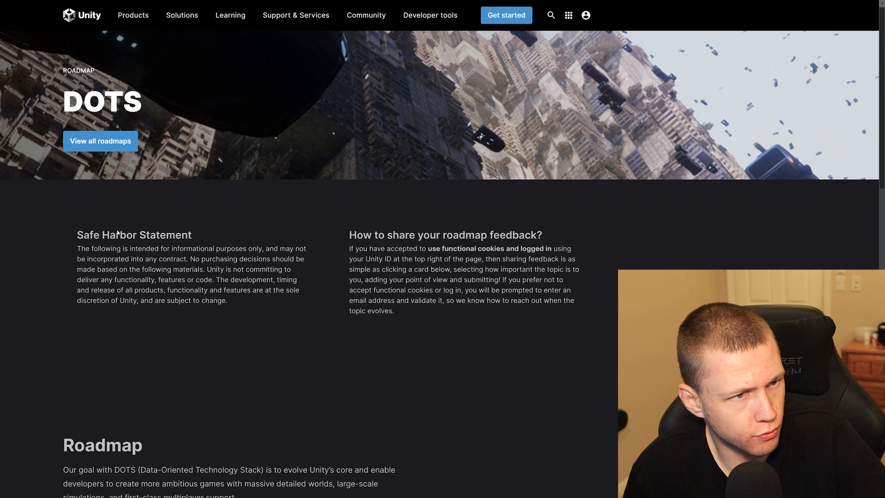